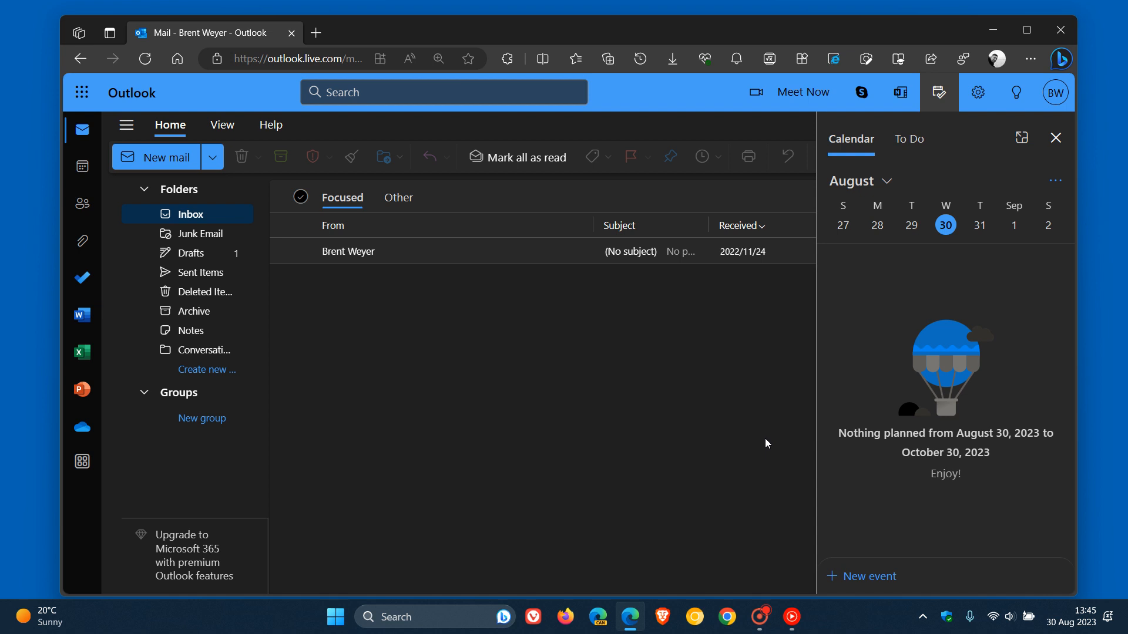
mouse_move(717, 392)
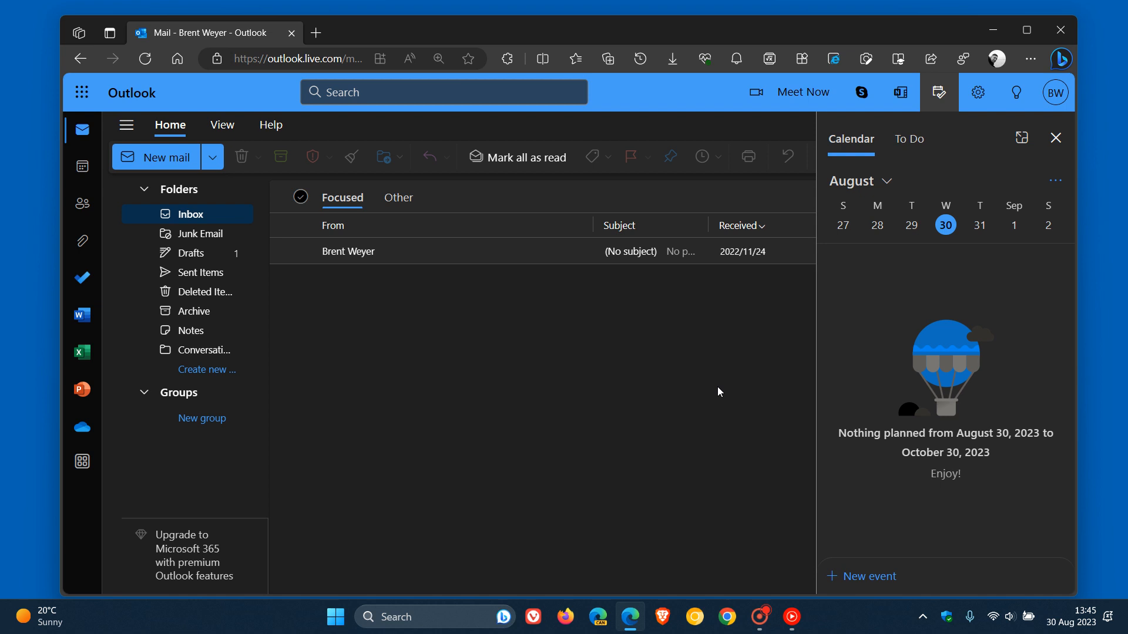
mouse_move(738, 381)
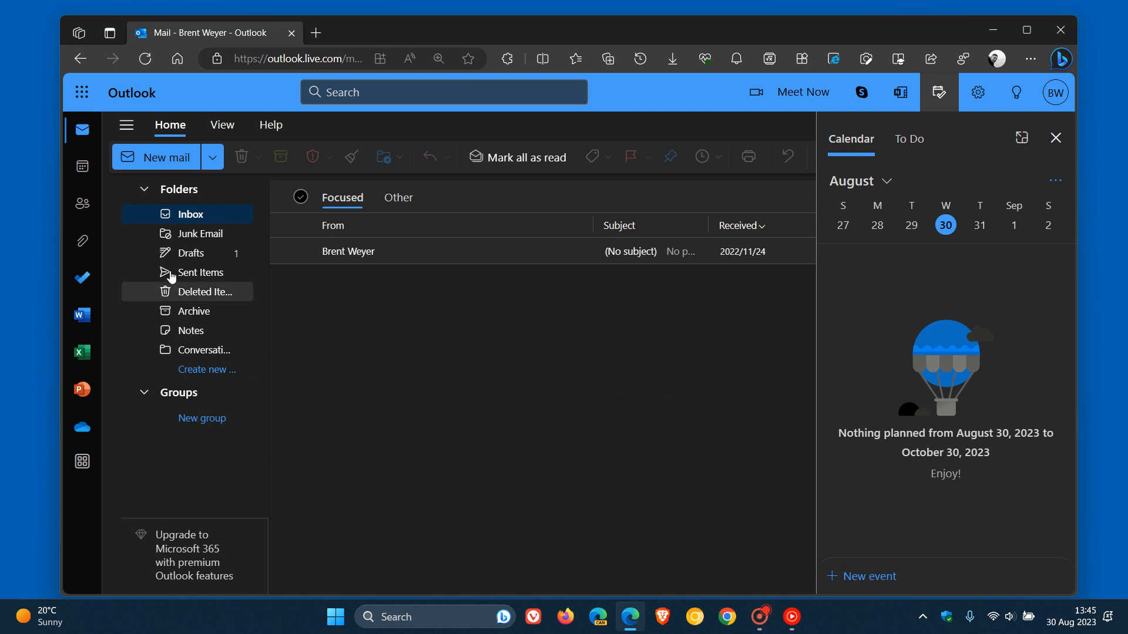
mouse_move(202, 418)
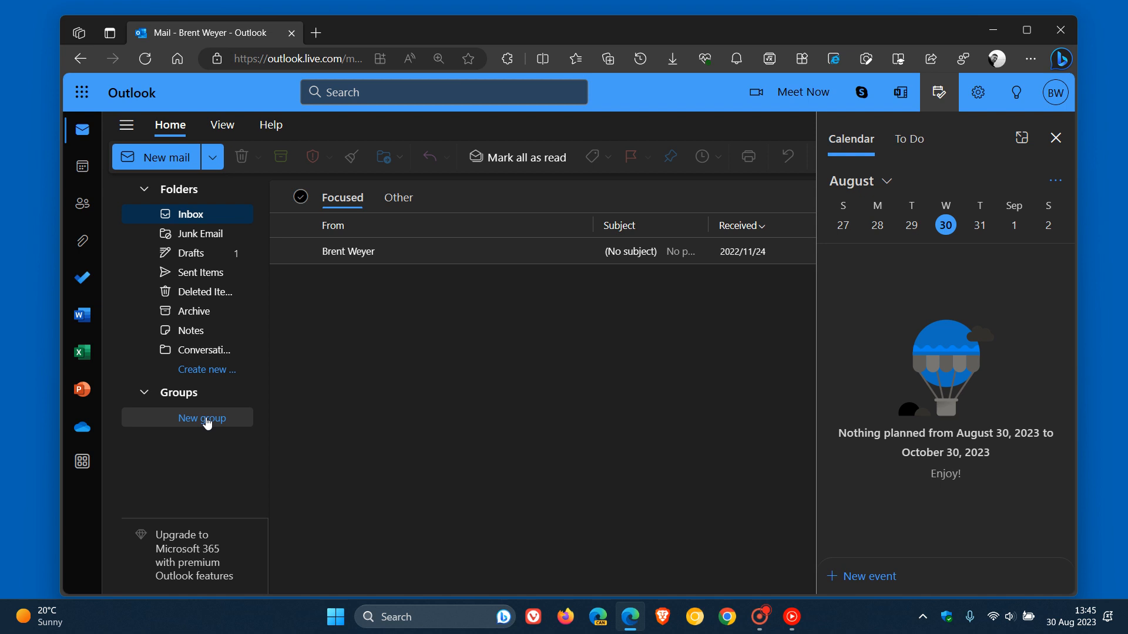
mouse_move(198, 234)
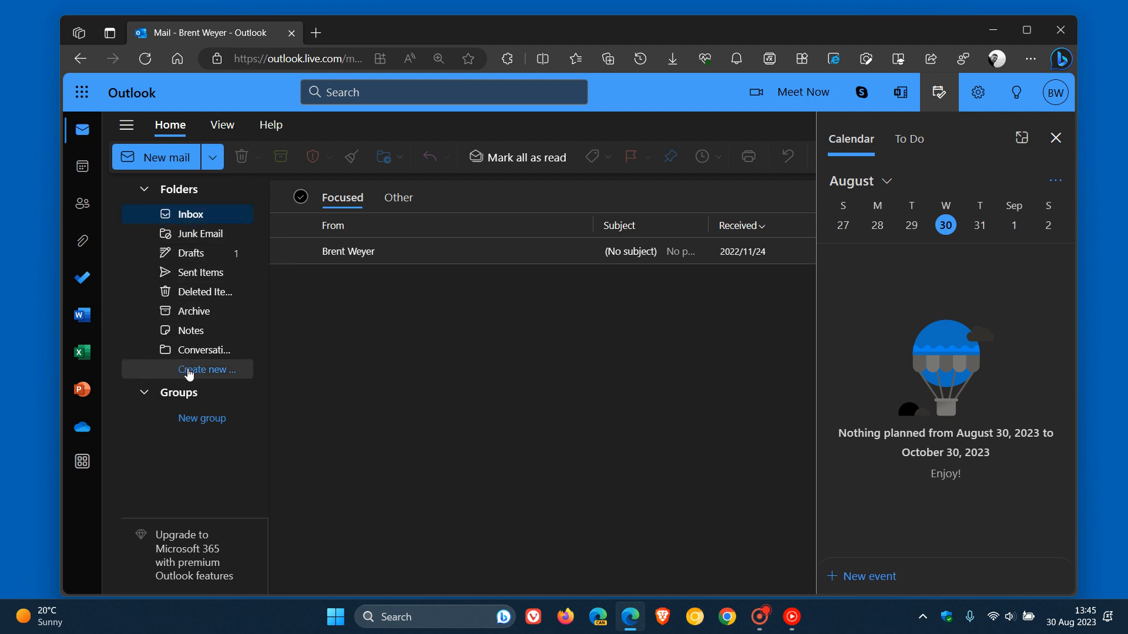
mouse_move(600, 400)
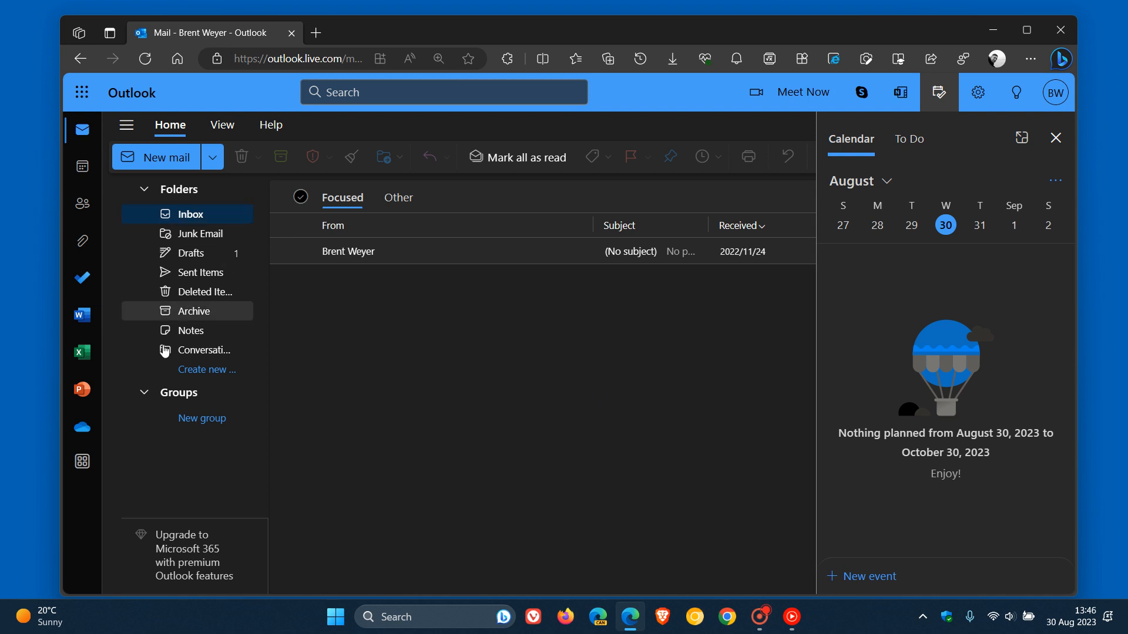
mouse_move(261, 323)
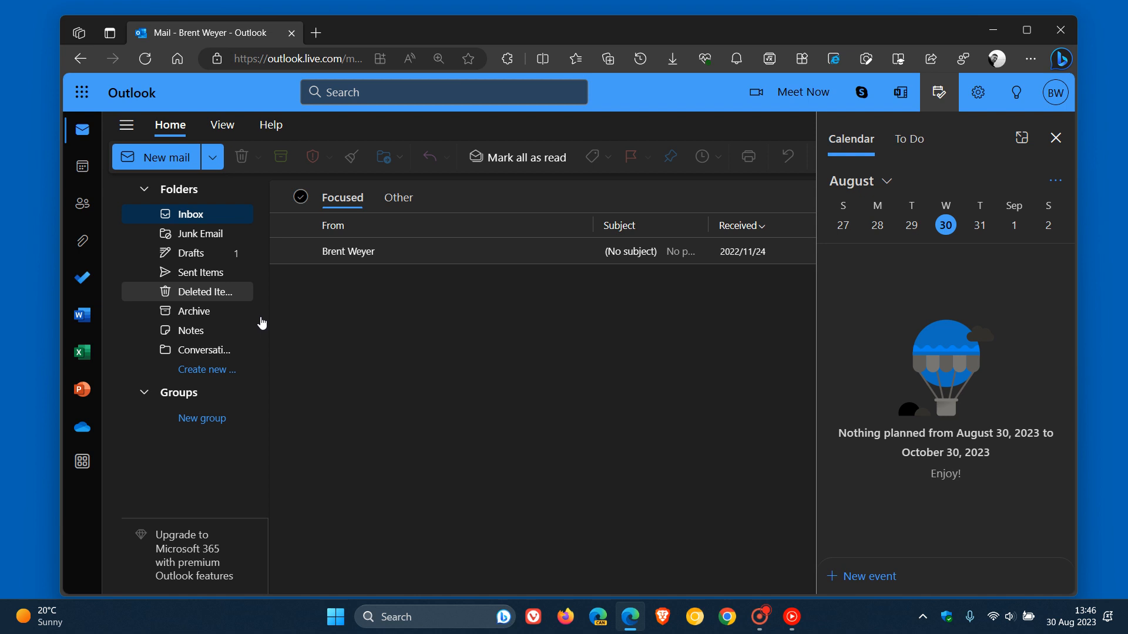
mouse_move(561, 428)
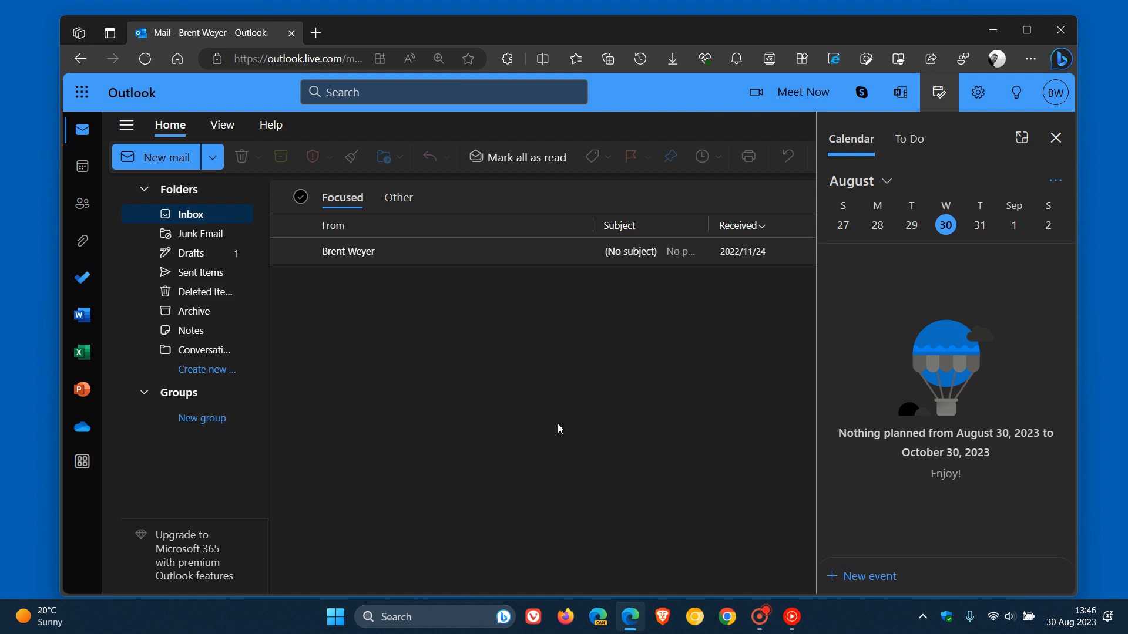
mouse_move(602, 372)
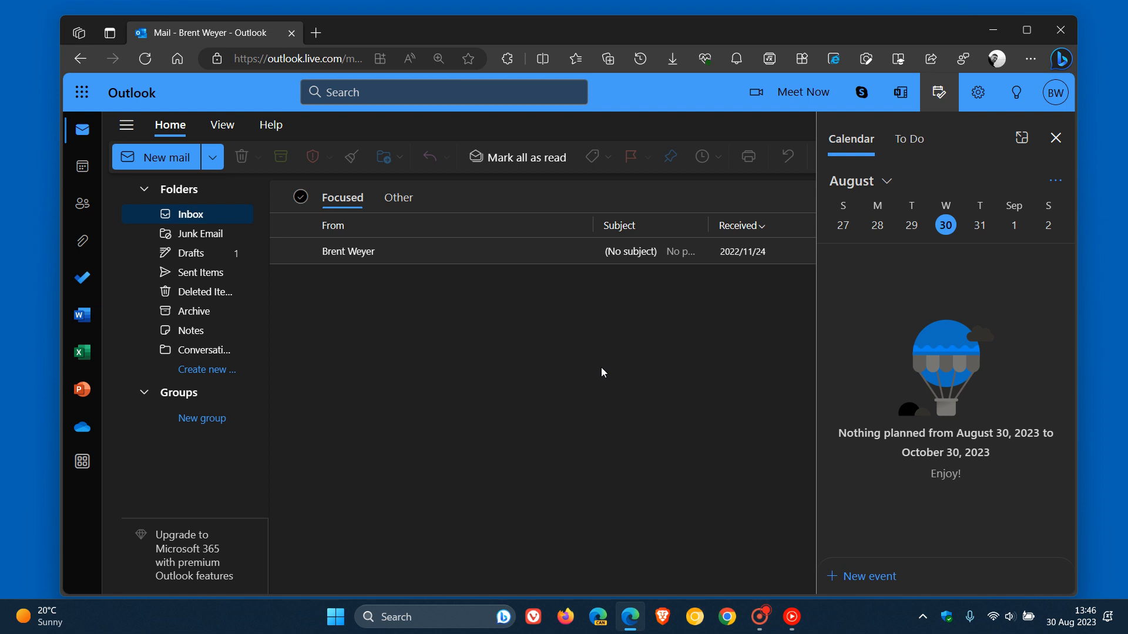
mouse_move(207, 368)
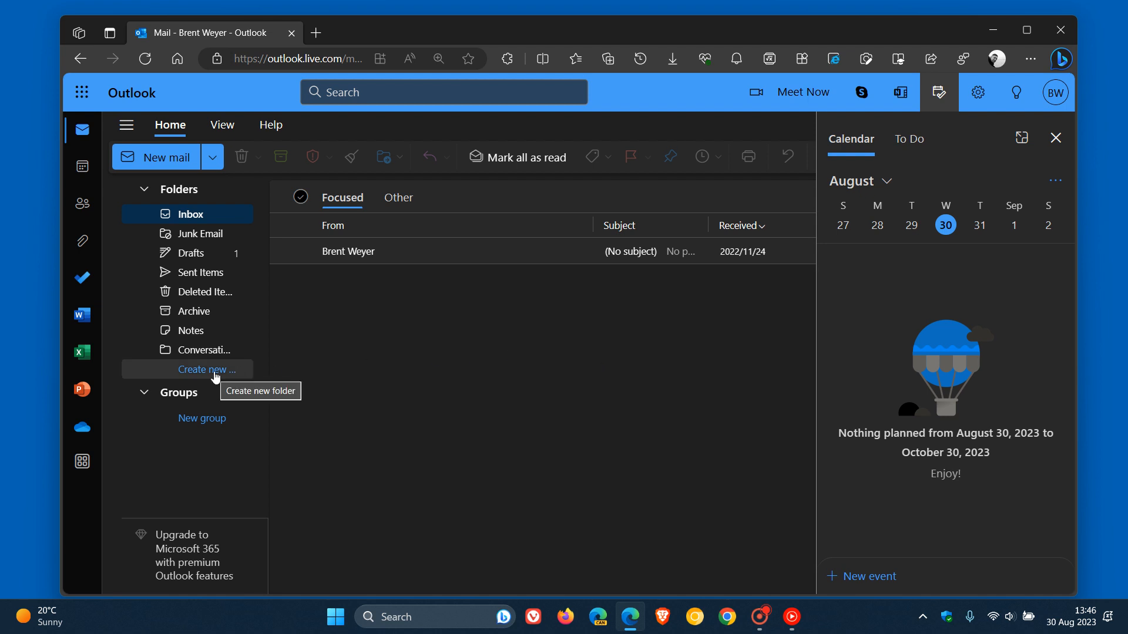
mouse_move(209, 377)
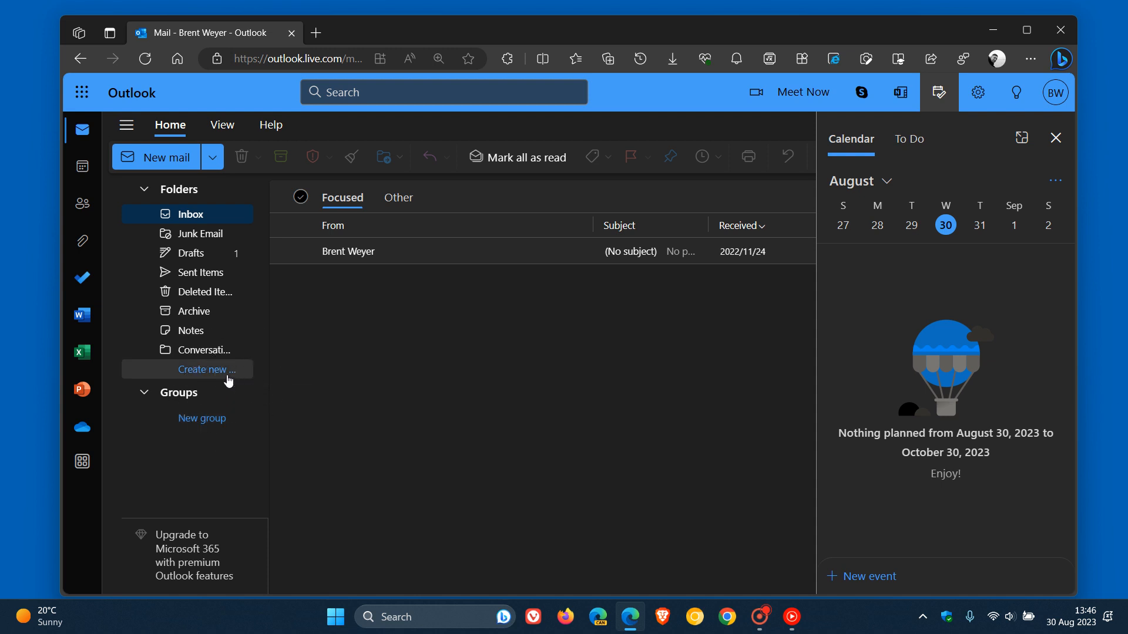
mouse_move(192, 253)
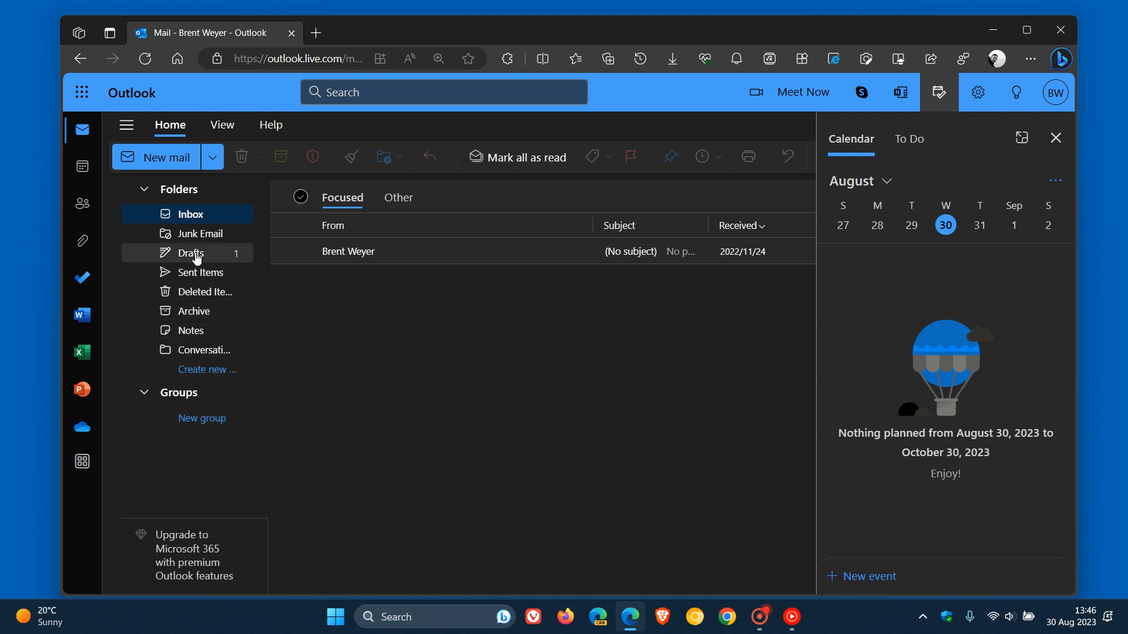
right_click(190, 254)
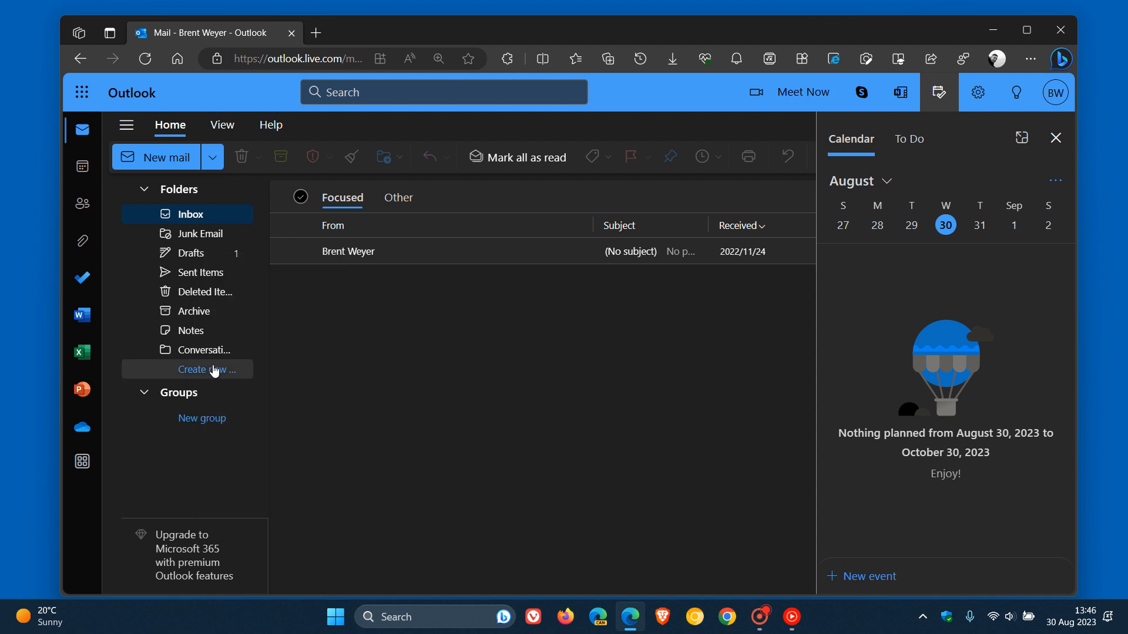
right_click(191, 213)
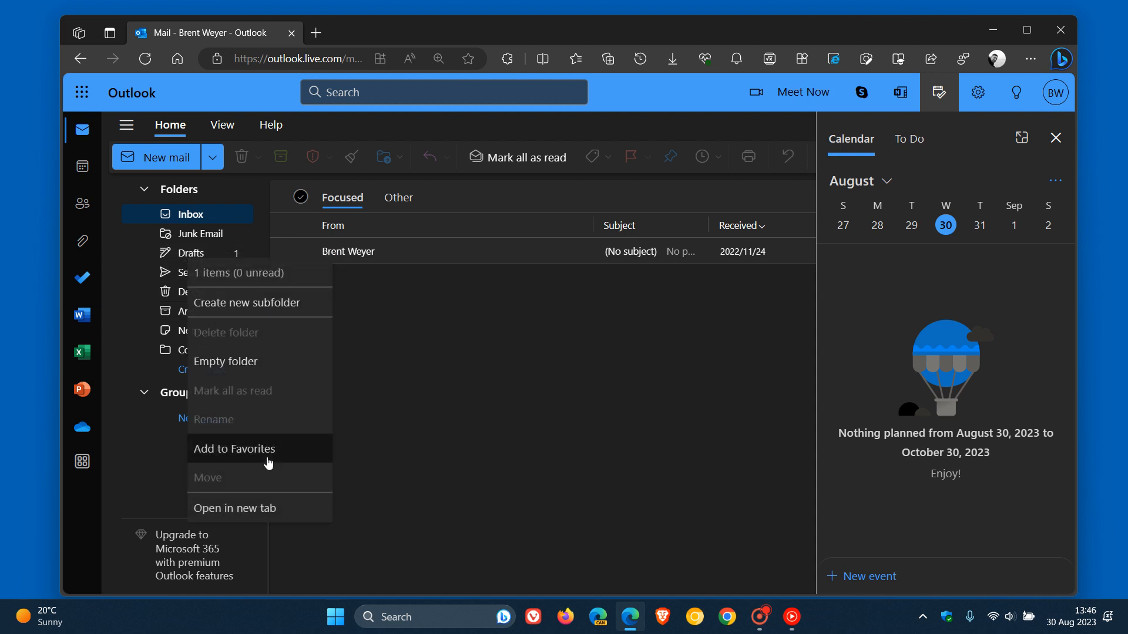
mouse_move(272, 356)
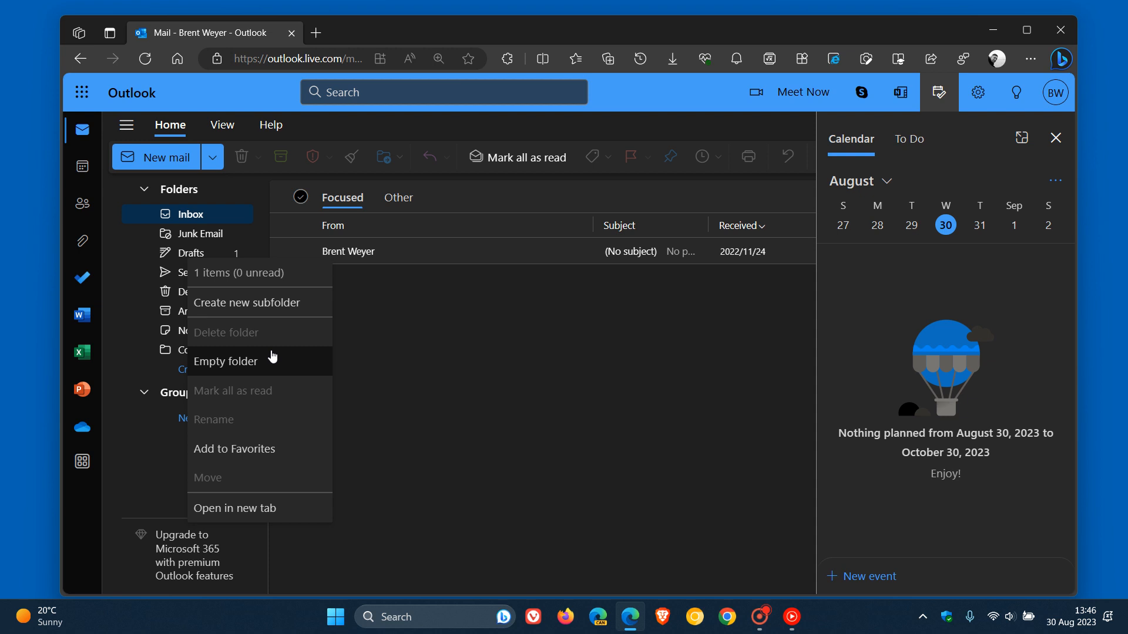
mouse_move(473, 403)
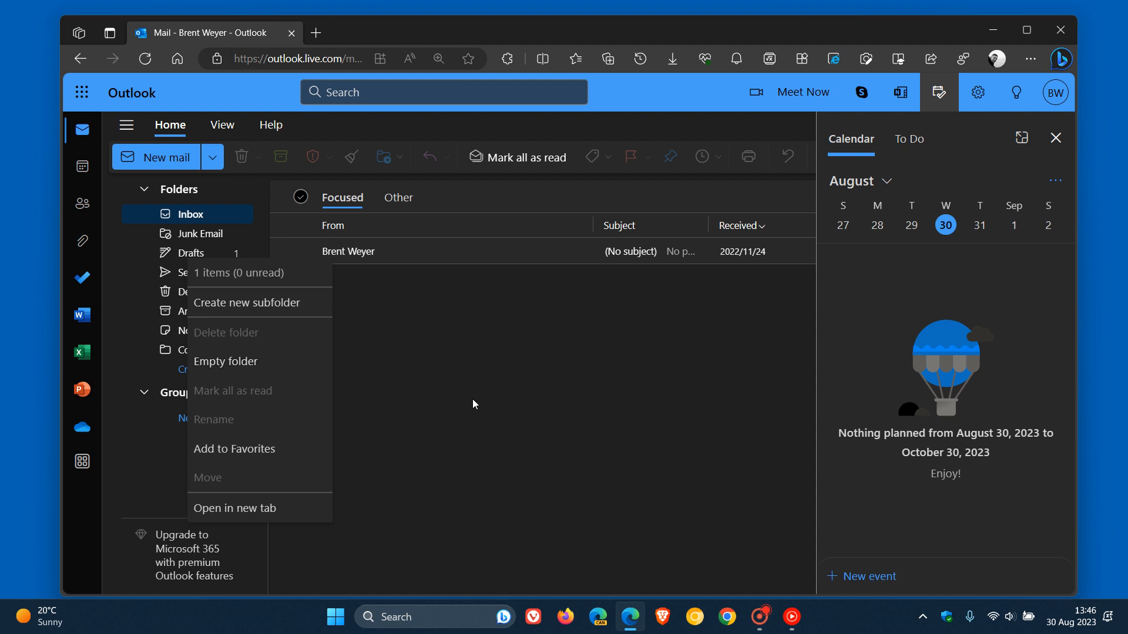
mouse_move(469, 407)
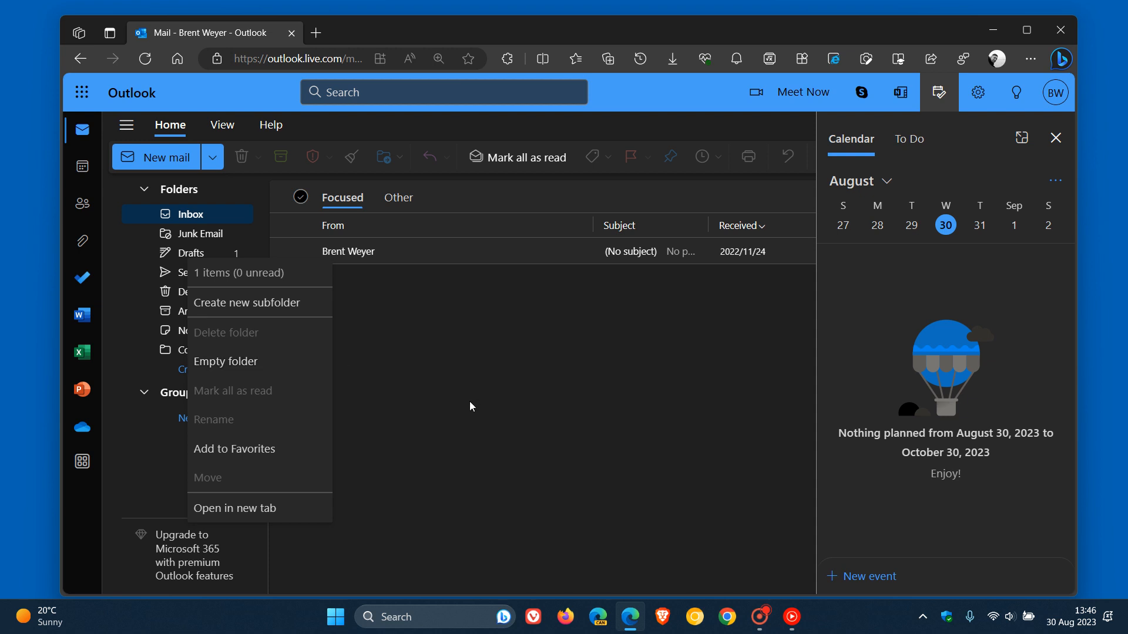
click(471, 407)
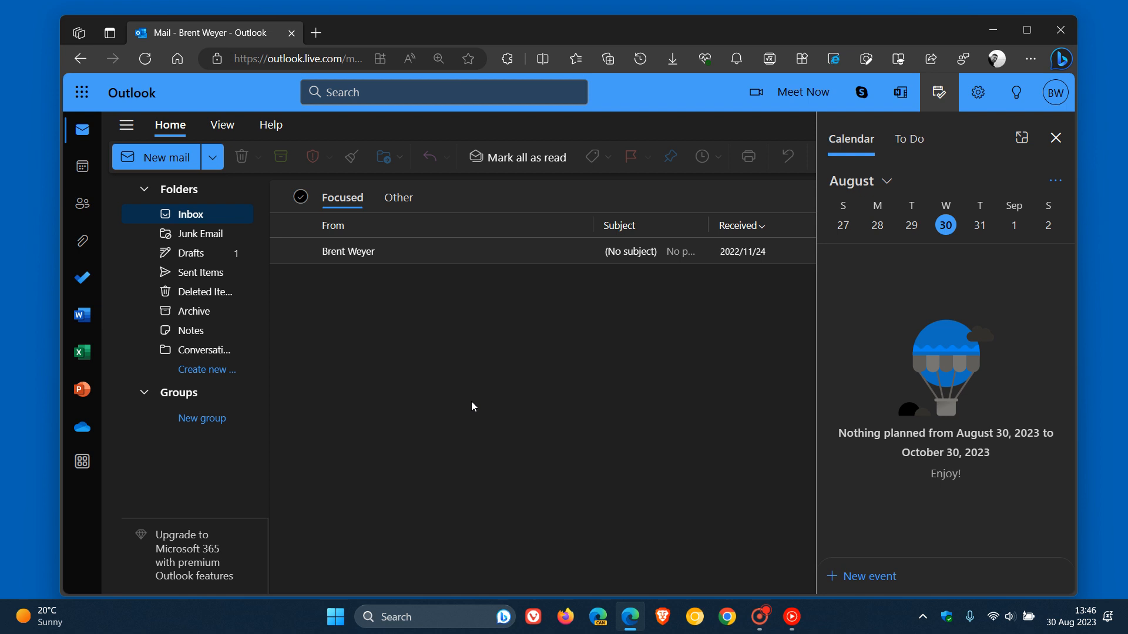
mouse_move(203, 264)
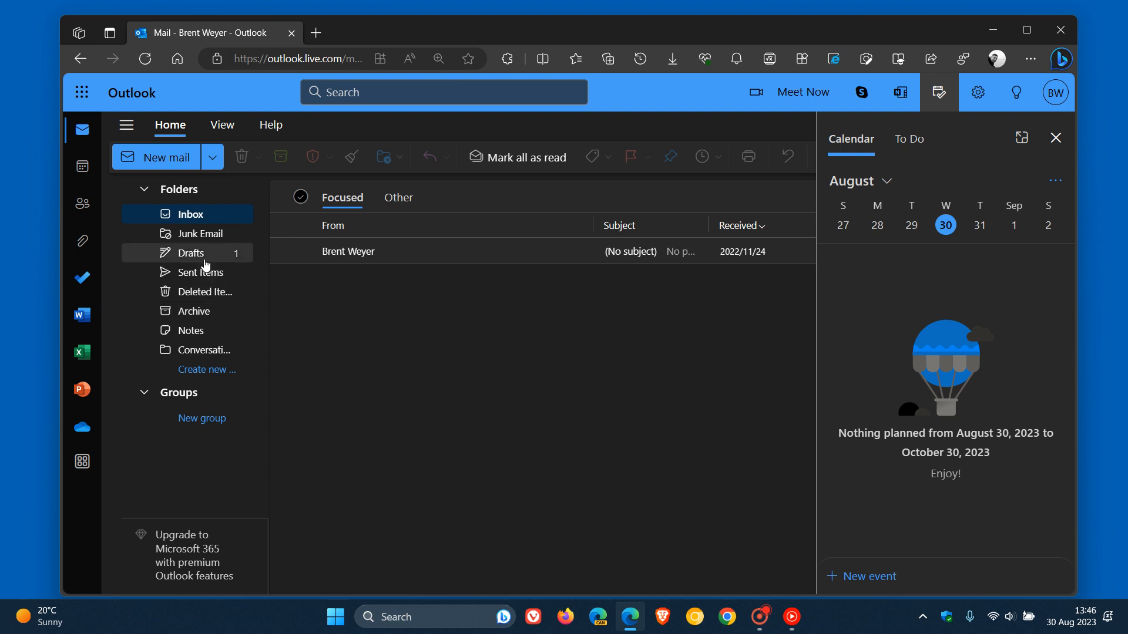
right_click(191, 252)
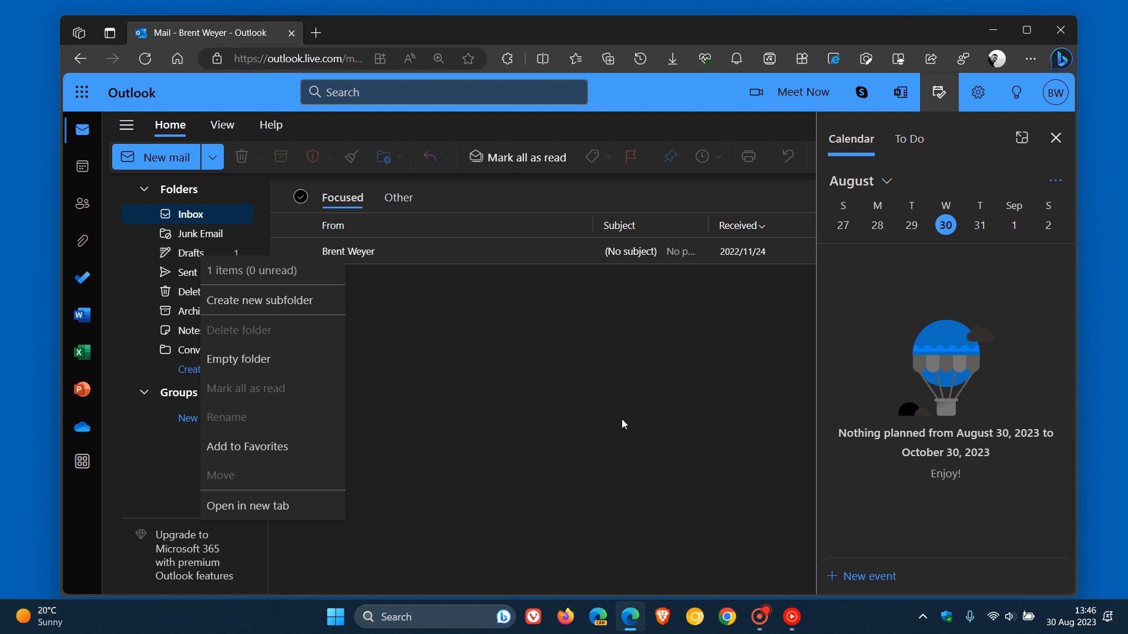
mouse_move(631, 424)
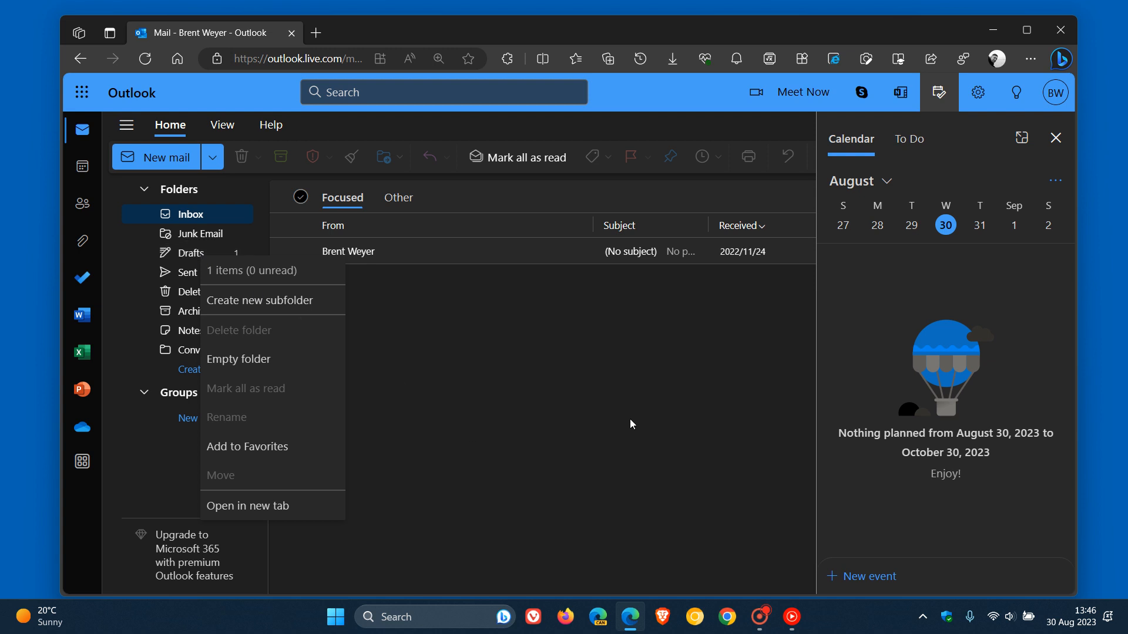
click(630, 424)
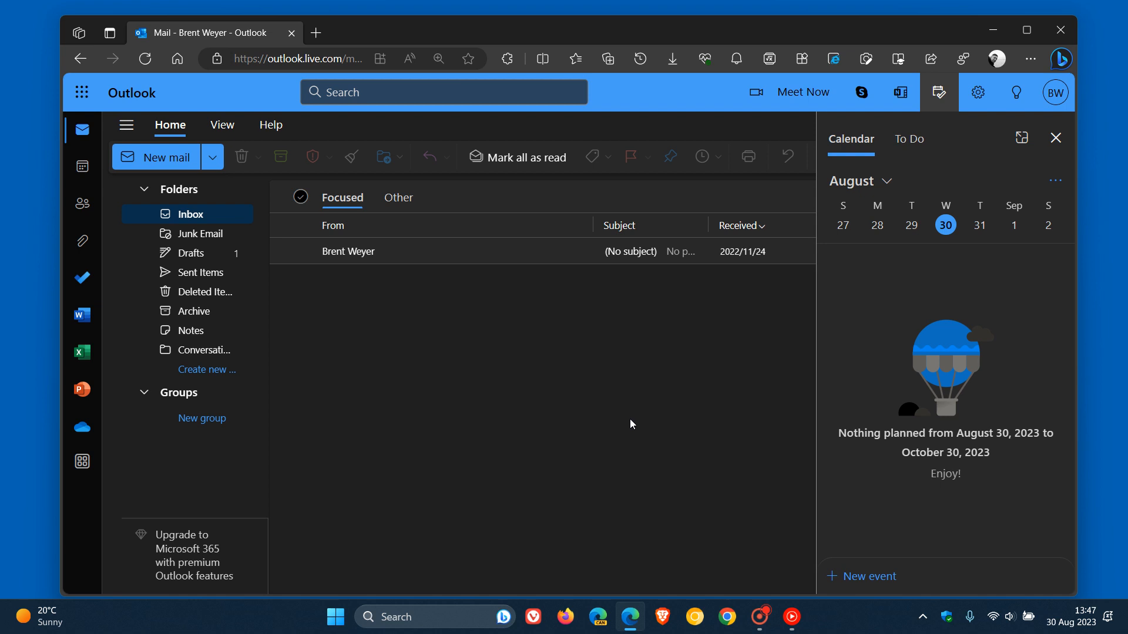
mouse_move(482, 498)
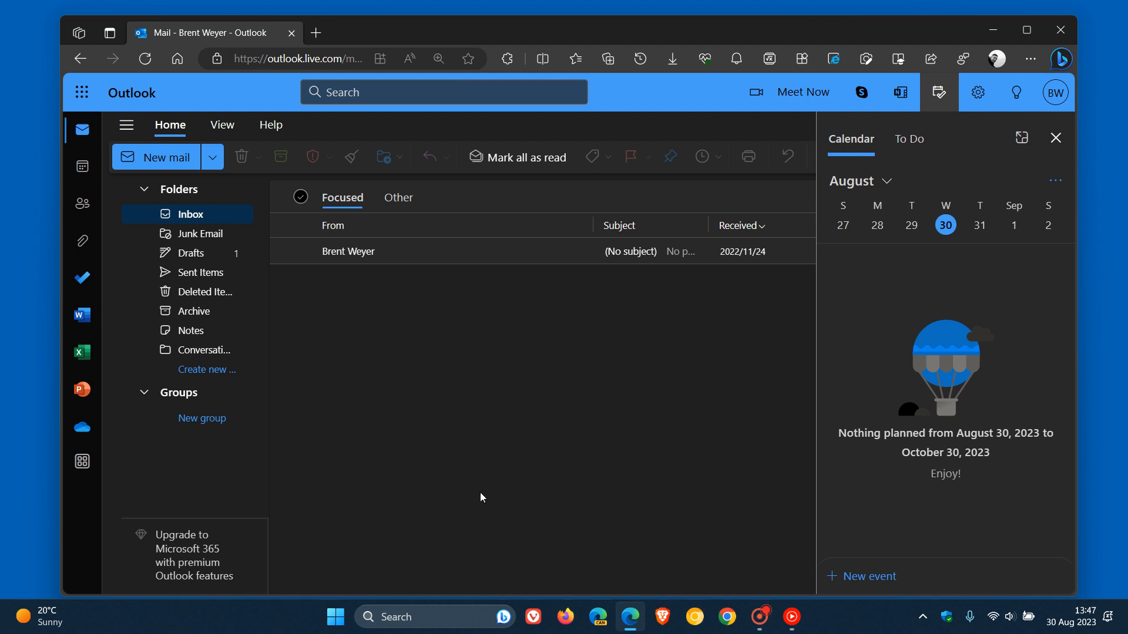
mouse_move(630, 370)
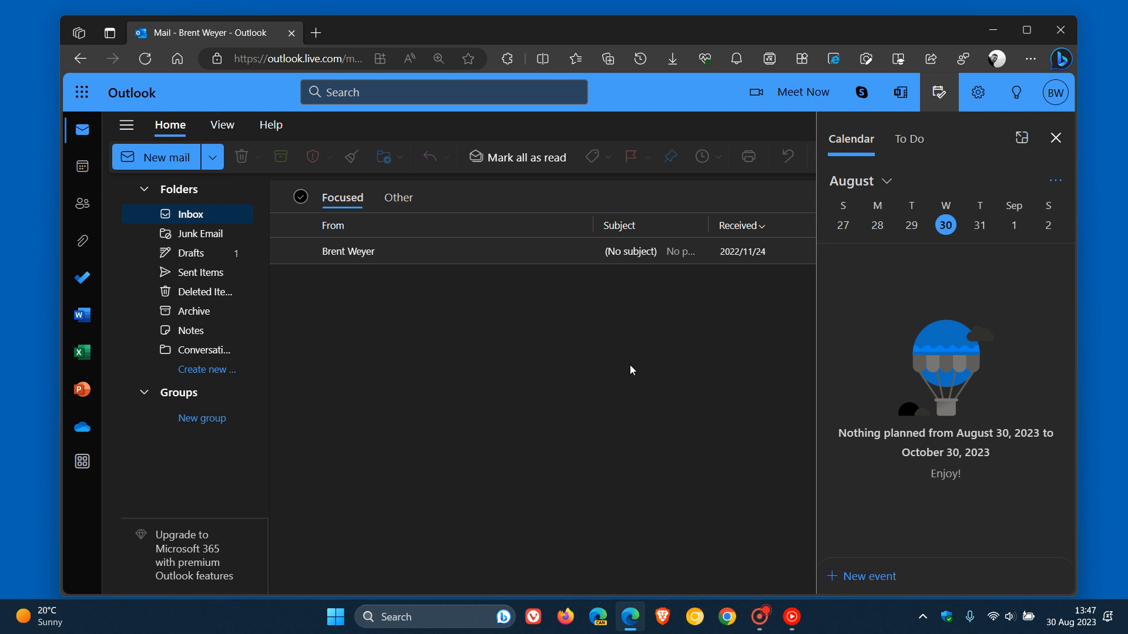